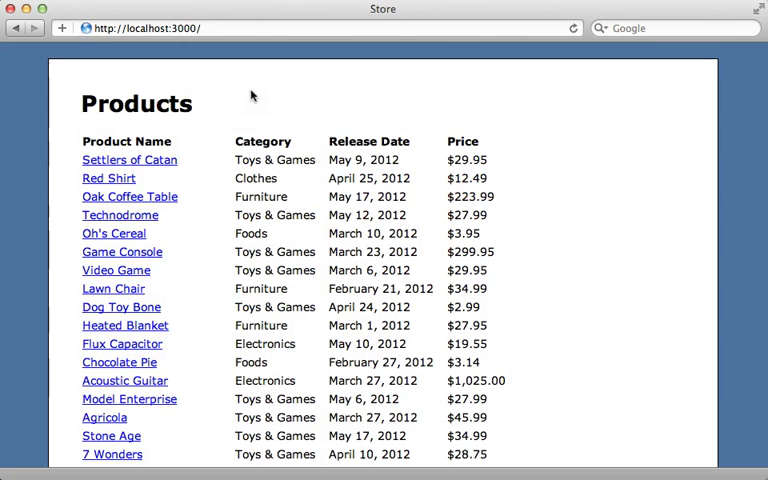
pyautogui.moveTo(191, 116)
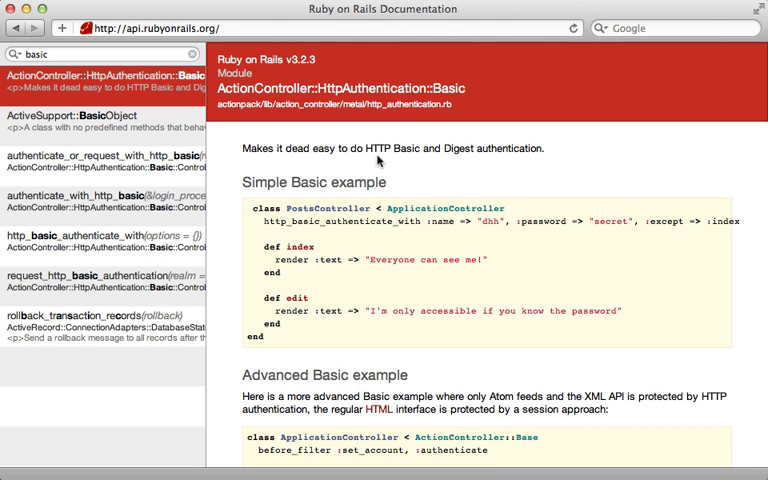
pyautogui.moveTo(395, 206)
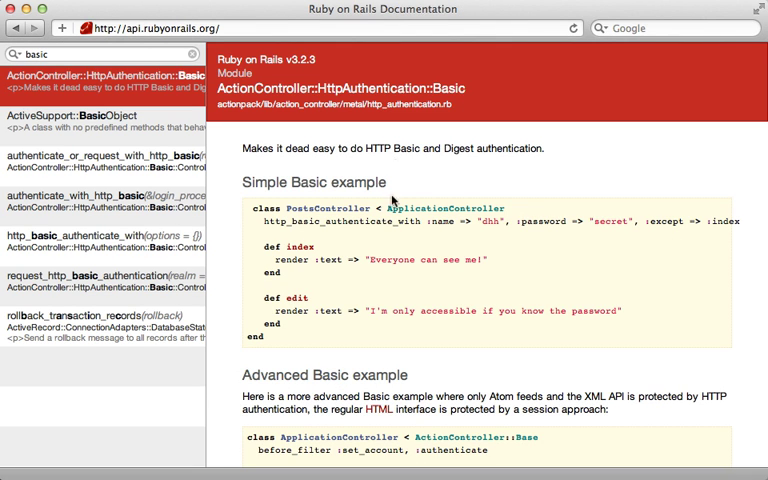
pyautogui.doubleClick(332, 221)
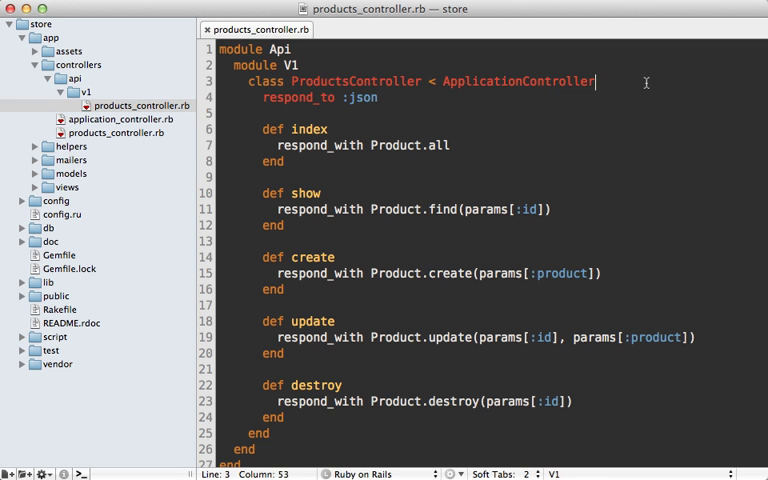
# Add http_basic_authenticate_with name: "admin" under the API products controller class line.
pyautogui.write('http_basic_authenticate_with')
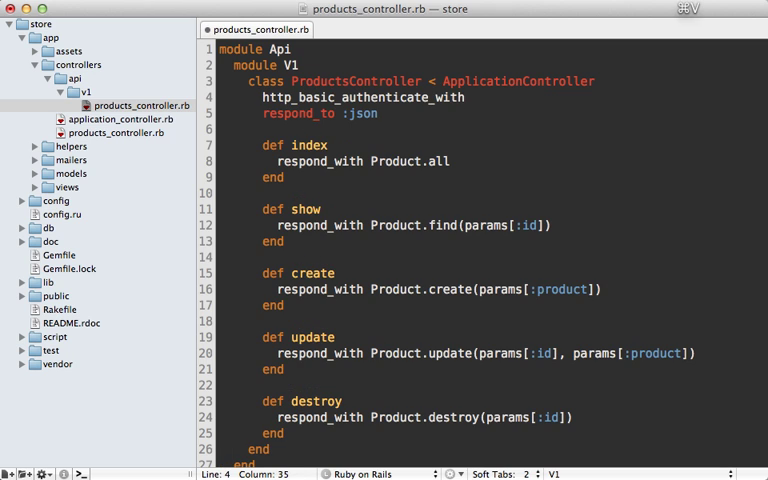
pyautogui.write('name:')
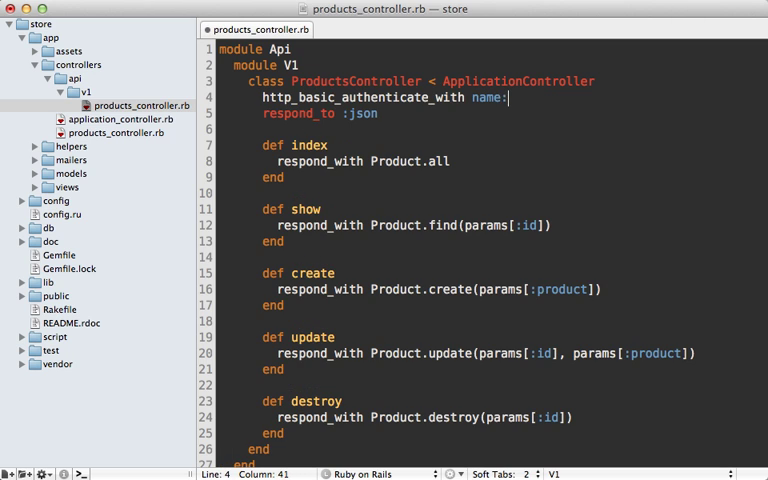
pyautogui.write('"admin",')
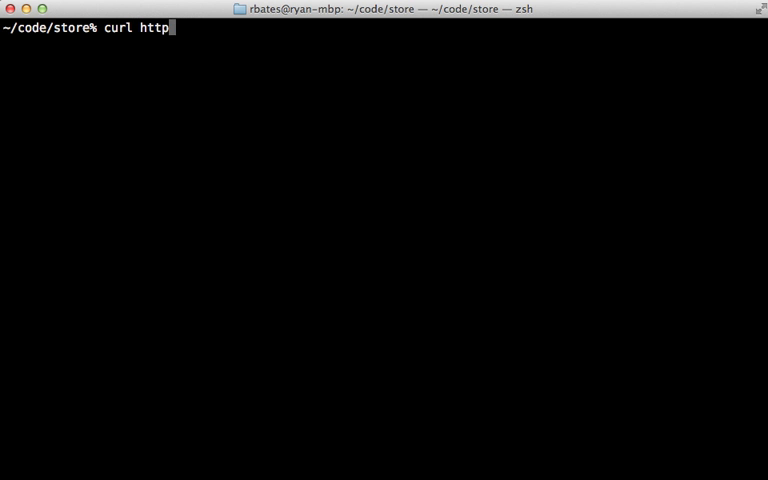
# Curl localhost:3000/api/products and get HTTP Basic: Access denied.
pyautogui.write('://localhost:3')
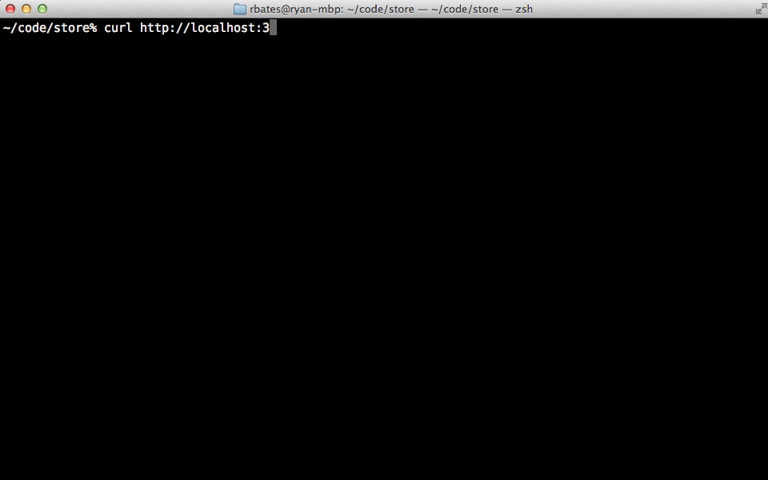
pyautogui.write('000/api/pc')
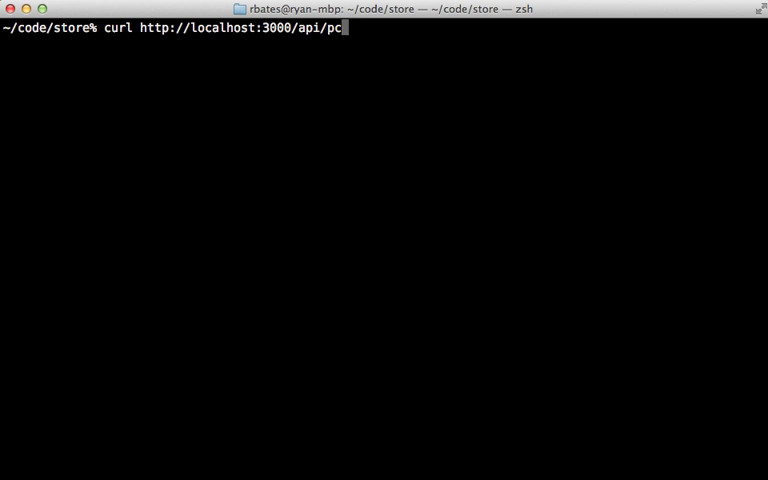
pyautogui.press('Enter')
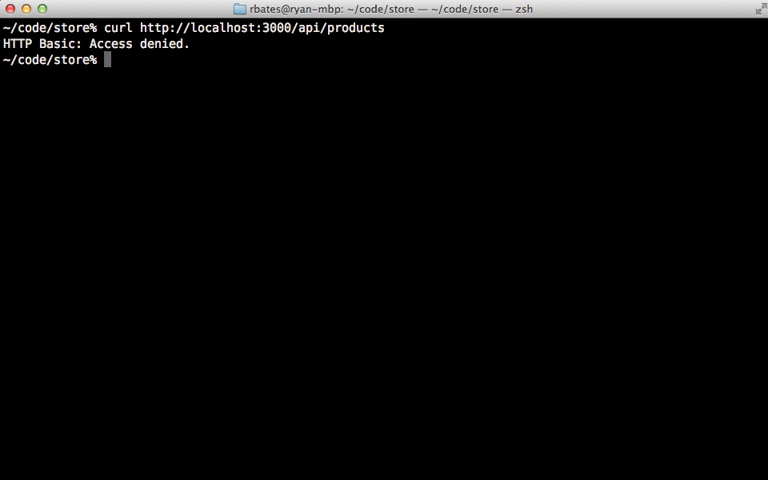
# Rerun the products curl request with -I to view the 401 Unauthorized headers.
pyautogui.write('curl http://localhost:3000/api/products')
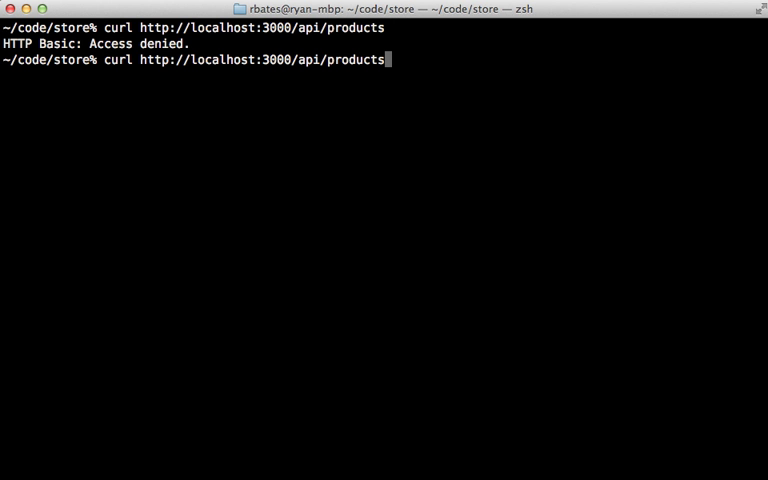
pyautogui.write('-I')
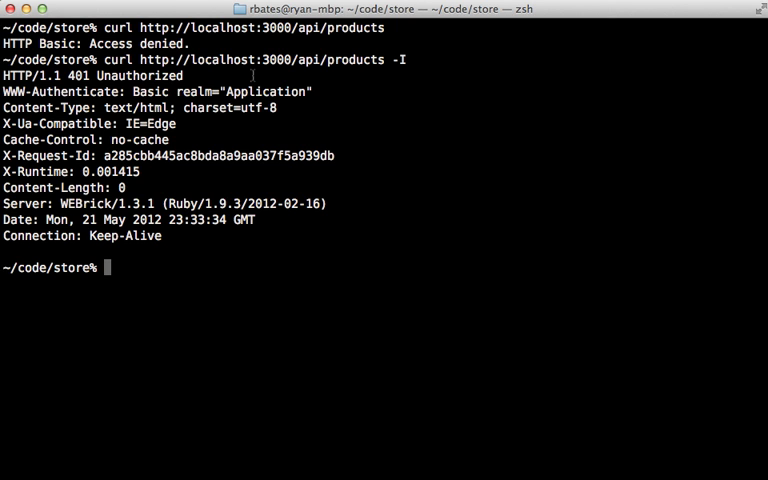
pyautogui.write('curl http://localhost:3000/api/products -I')
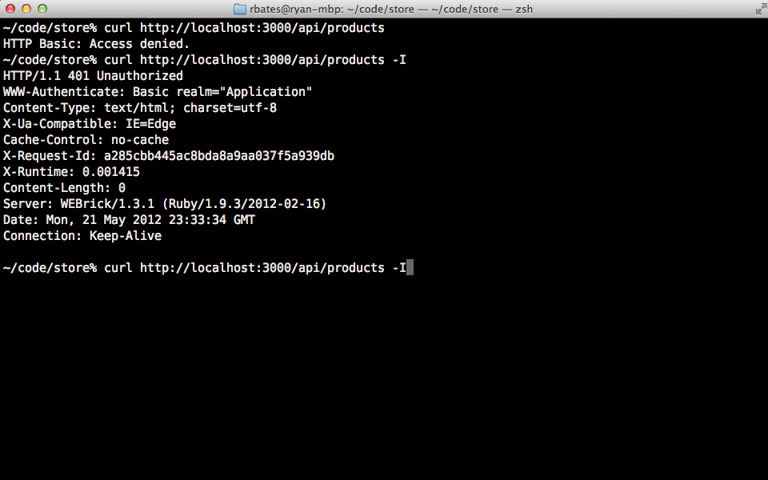
pyautogui.write("u 'adm")
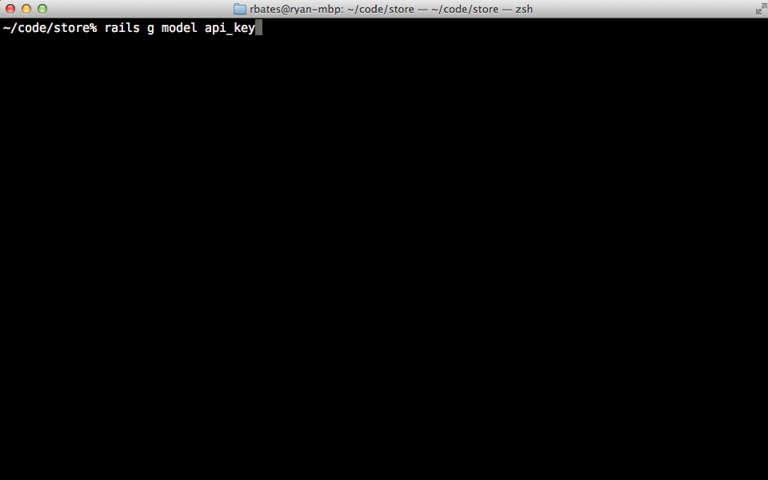
# Generate the api_key model with an access_token column, dropping user_id, then run rake db:migrate.
pyautogui.write('access_')
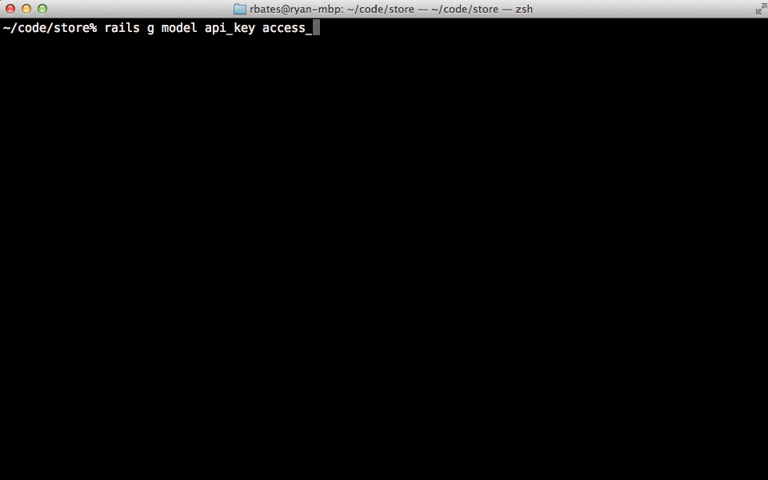
pyautogui.write('token')
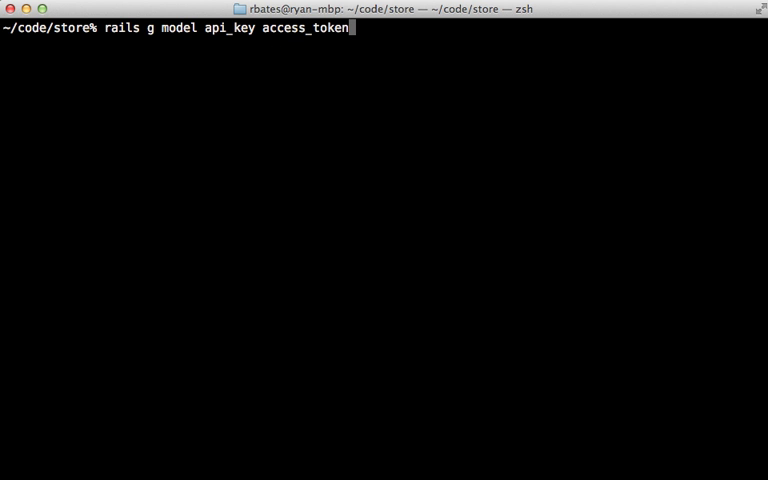
pyautogui.write('role')
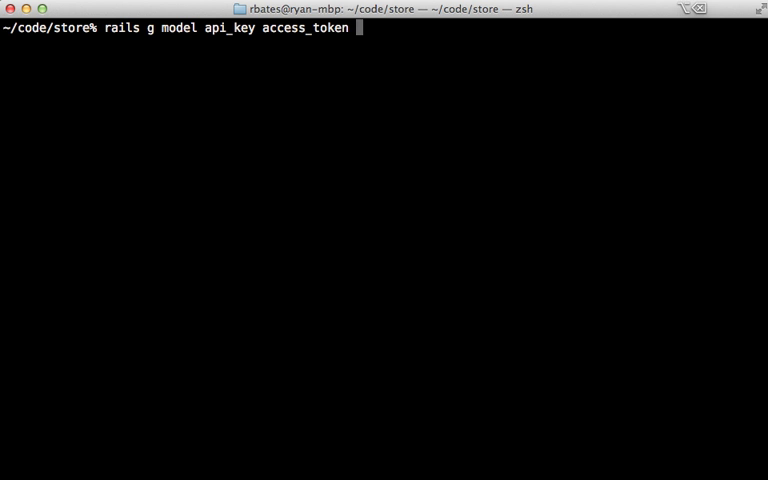
pyautogui.write('user_id')
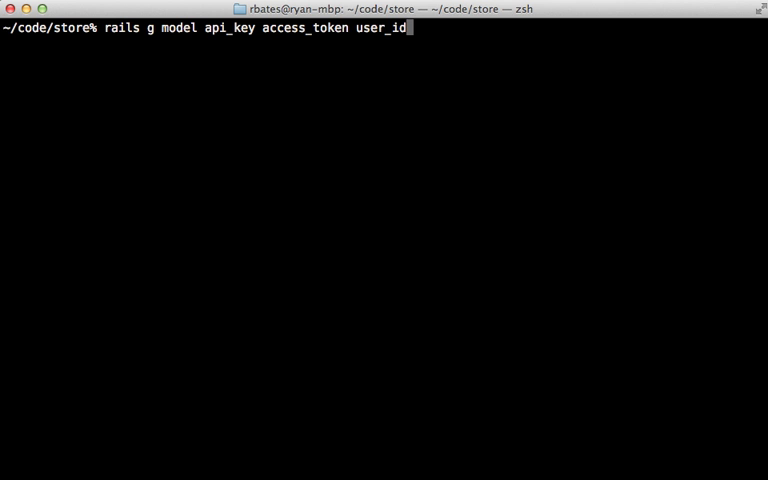
pyautogui.press('Backspace')
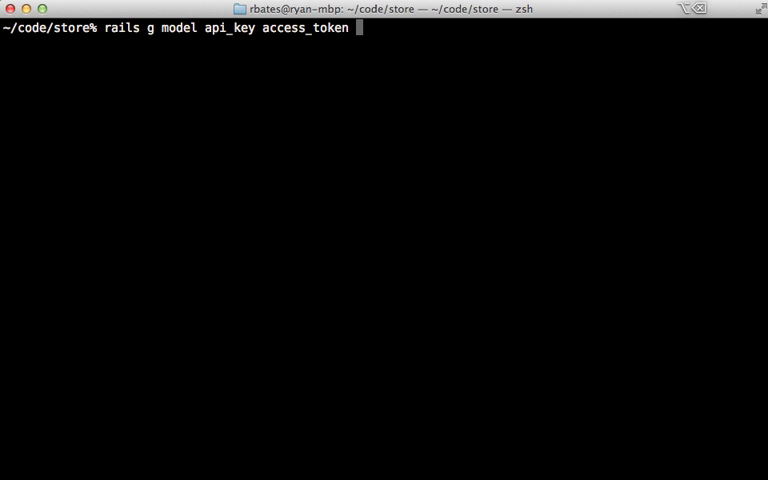
pyautogui.write('expires_at')
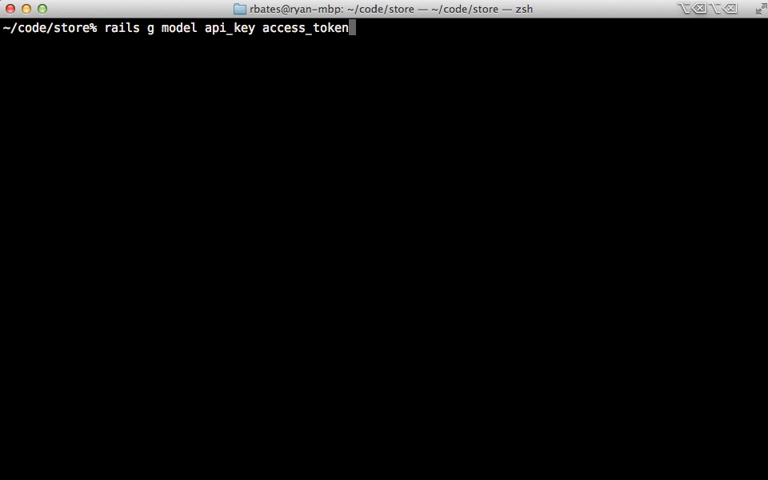
pyautogui.press('Return')
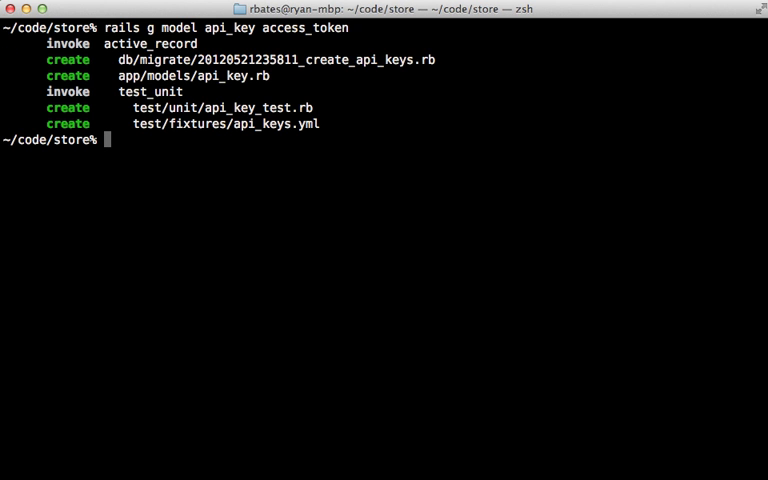
pyautogui.write('rake db:migrate')
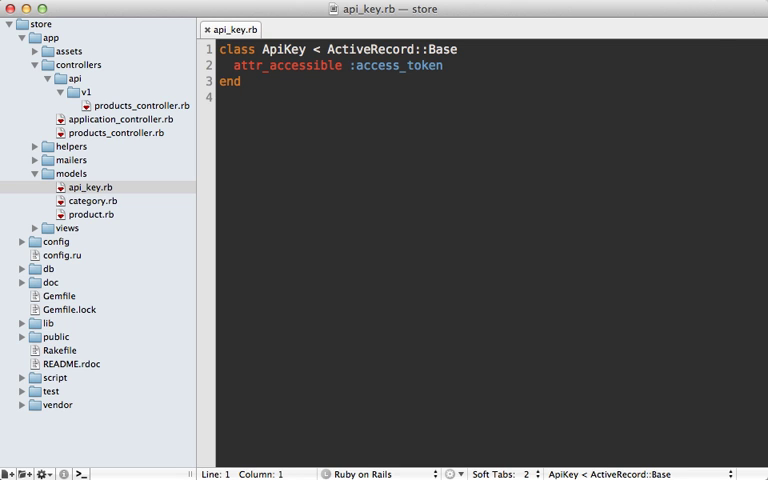
# Select attr_accessible in api_key.rb to replace it with the generate_access_token callback.
pyautogui.doubleClick(418, 67)
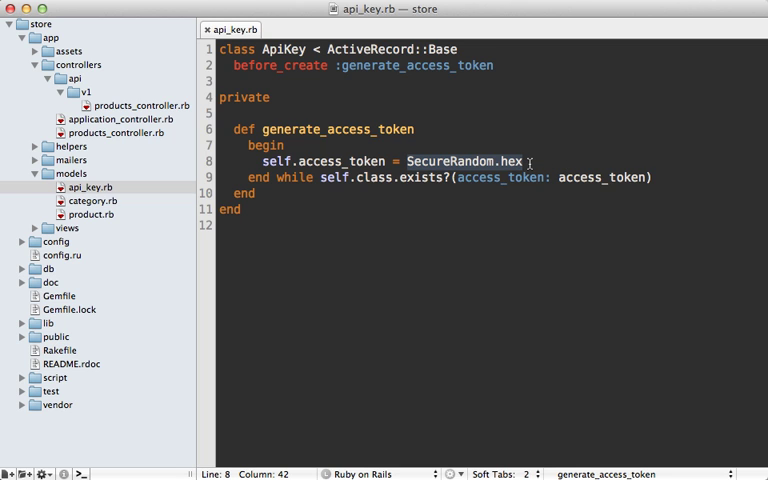
pyautogui.moveTo(447, 184)
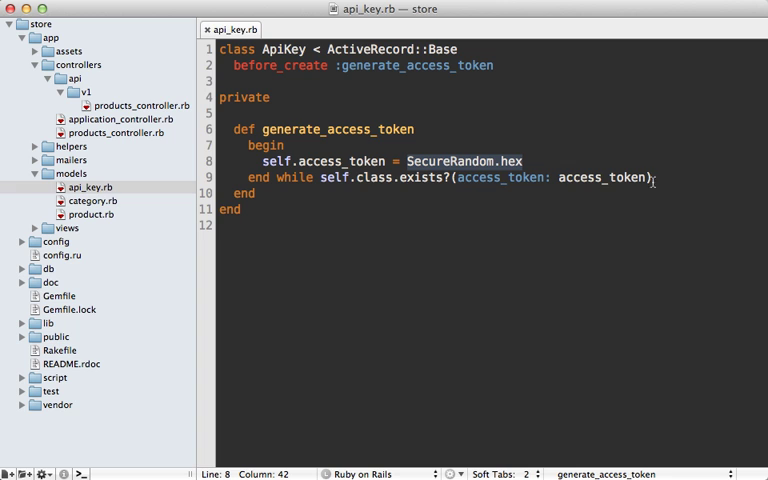
pyautogui.moveTo(387, 202)
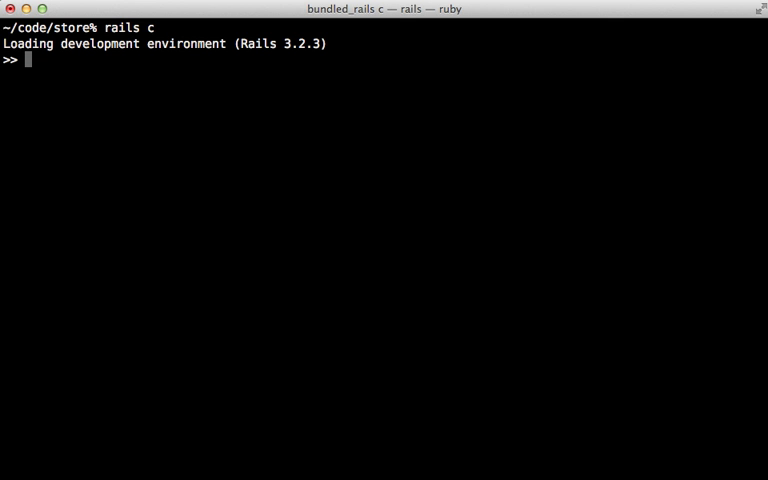
# Run ApiKey.create! in the Rails console and select the generated access token.
pyautogui.write('ApiKey.create!')
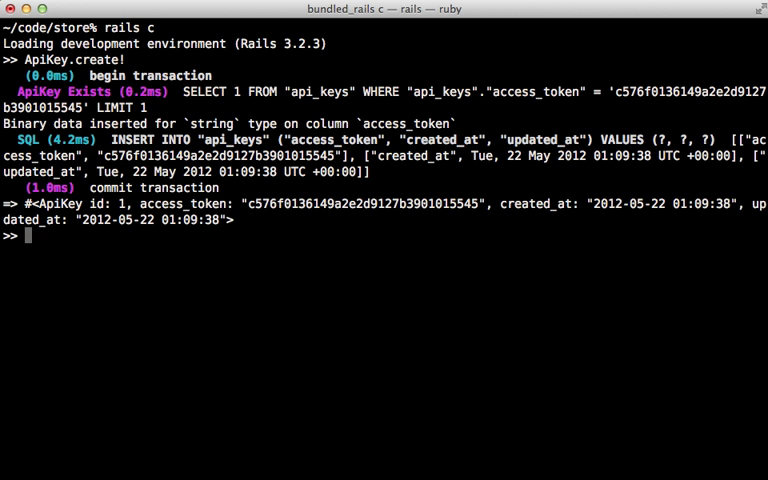
pyautogui.doubleClick(360, 205)
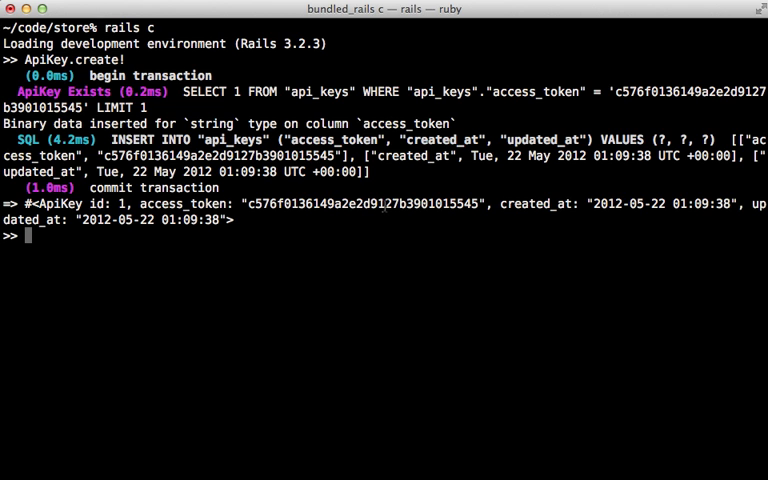
pyautogui.moveTo(369, 218)
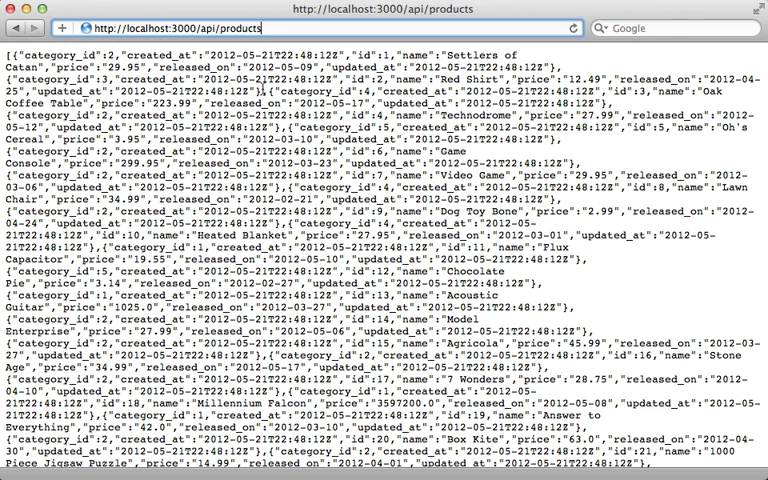
# Start appending an access_token parameter to the Safari products API URL.
pyautogui.write('access')
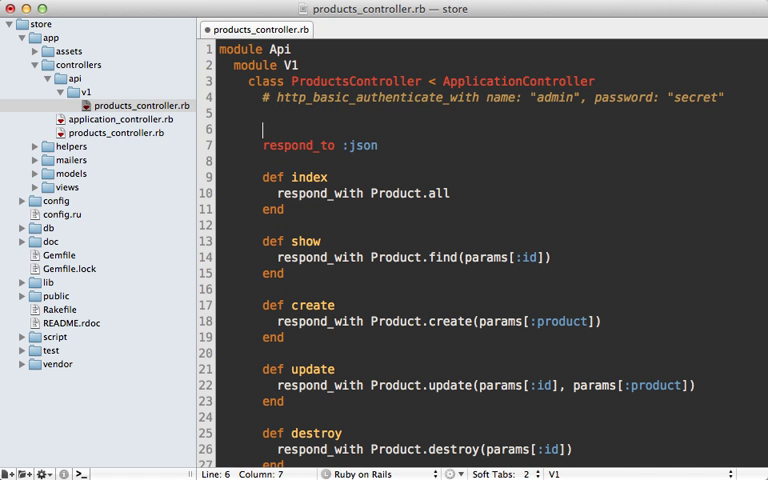
# Add before_filter :restrict_access, returning head :unauthorized unless ApiKey.find_by_access_token finds a key.
pyautogui.write('before_filter :restrict_access')
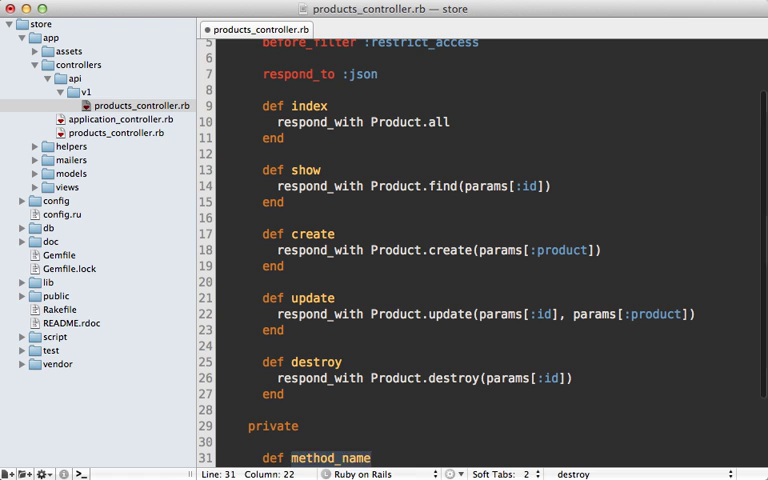
pyautogui.write('restrict_access')
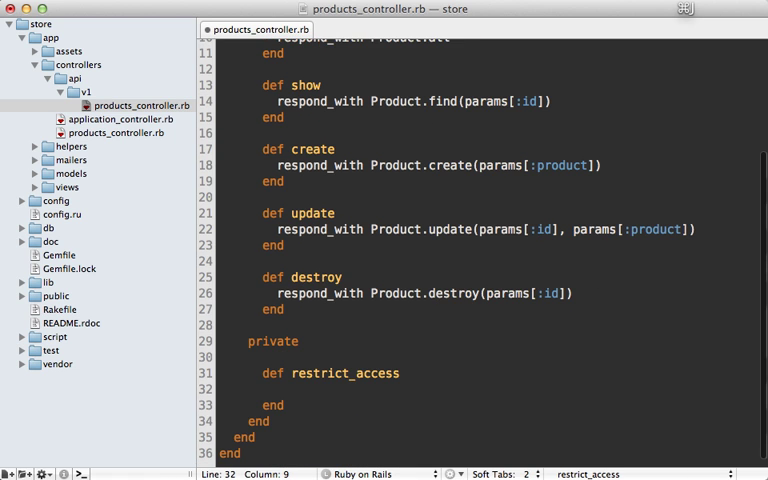
pyautogui.write('api_key =')
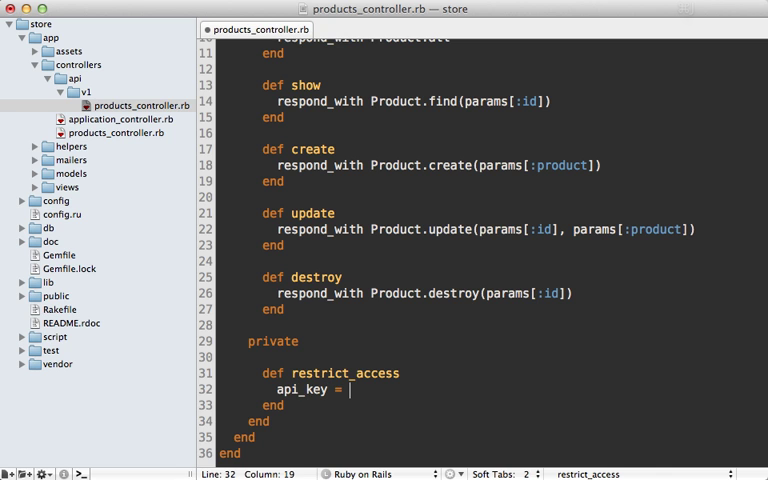
pyautogui.write('ApiKey.')
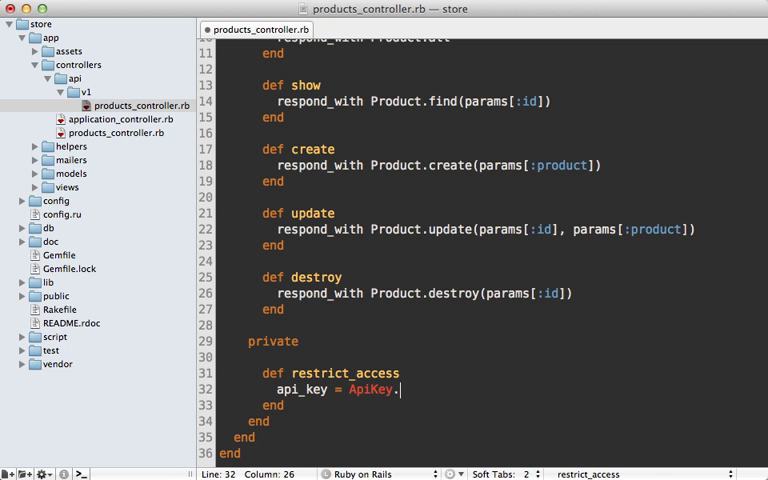
pyautogui.write('find_by_t')
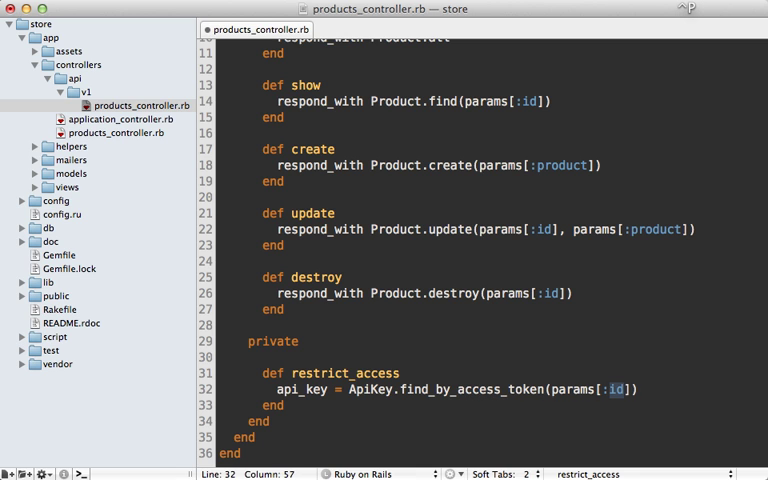
pyautogui.write('access_token')
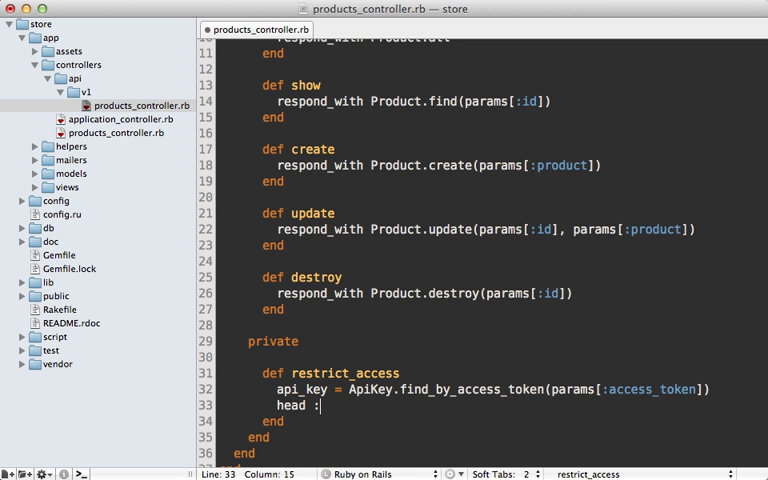
pyautogui.write('unauthorized')
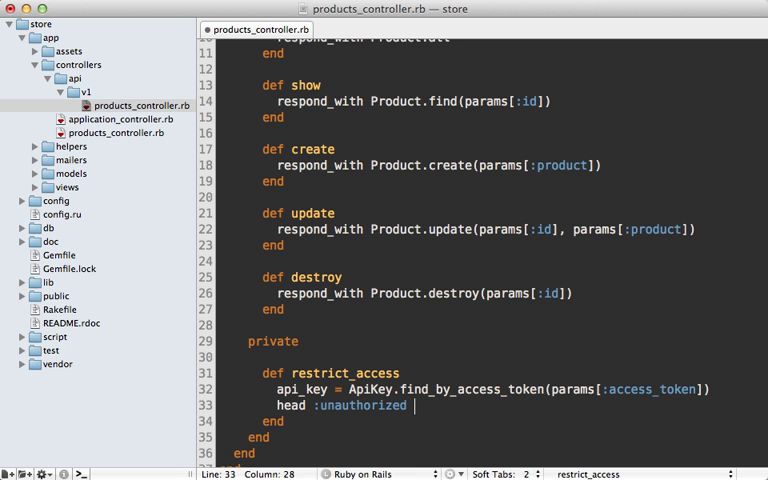
pyautogui.write('unless api_key')
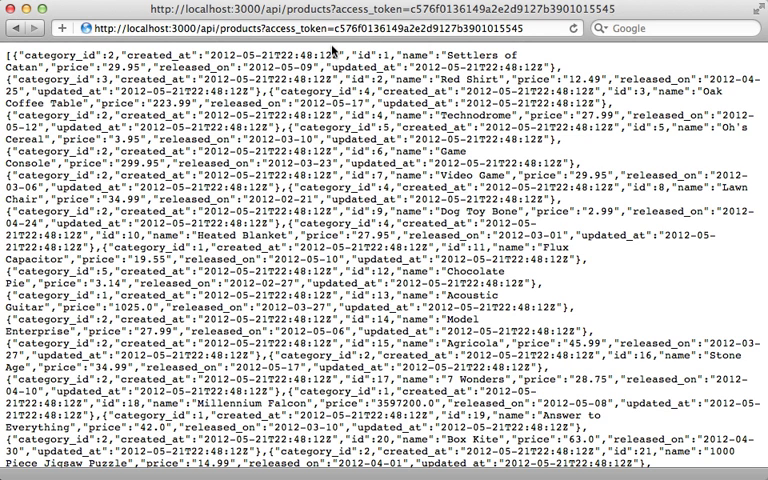
pyautogui.moveTo(337, 55)
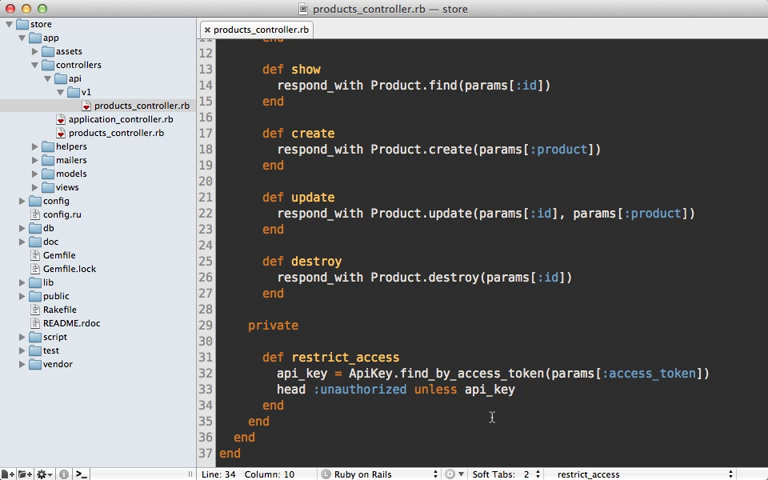
pyautogui.moveTo(291, 419)
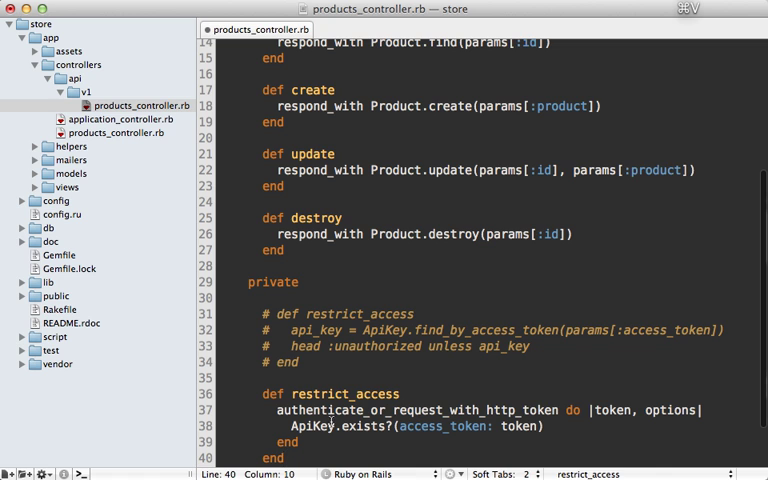
# Scroll the controller to rewrite restrict_access with authenticate_or_request_with_http_token.
pyautogui.scroll(-3)
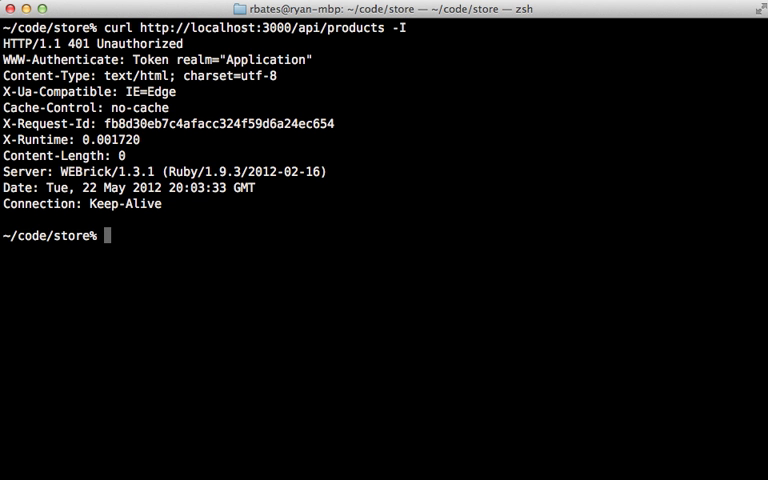
pyautogui.write('curl http://localhost:3000/api/products -H')
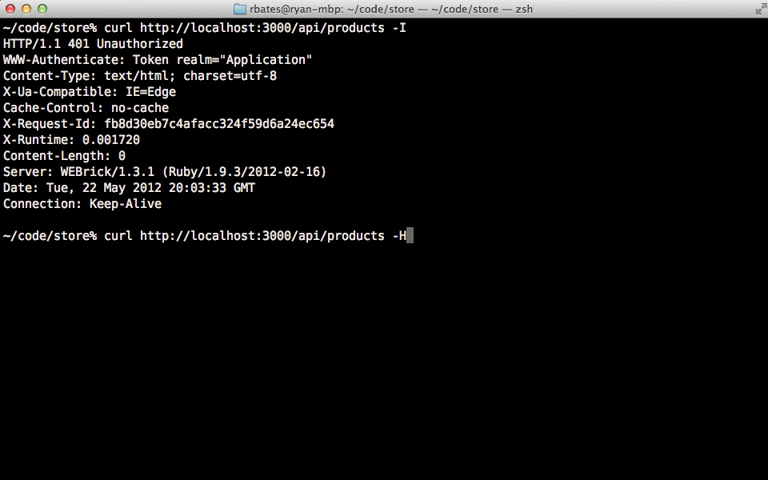
pyautogui.write("'A")
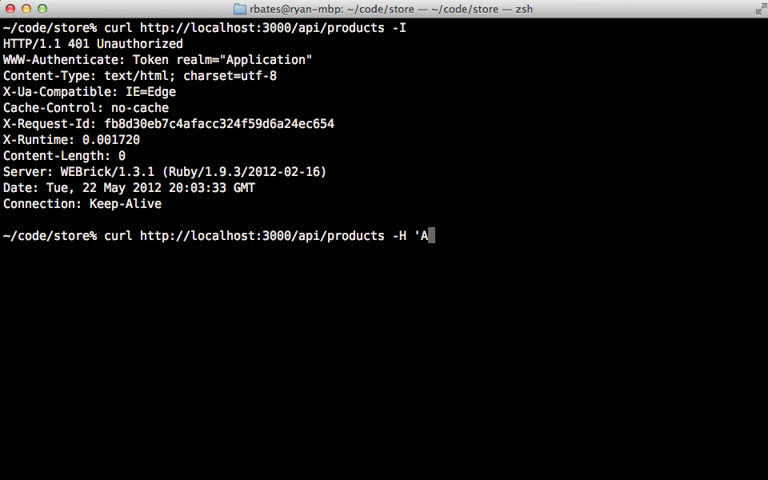
pyautogui.write('uthorization:')
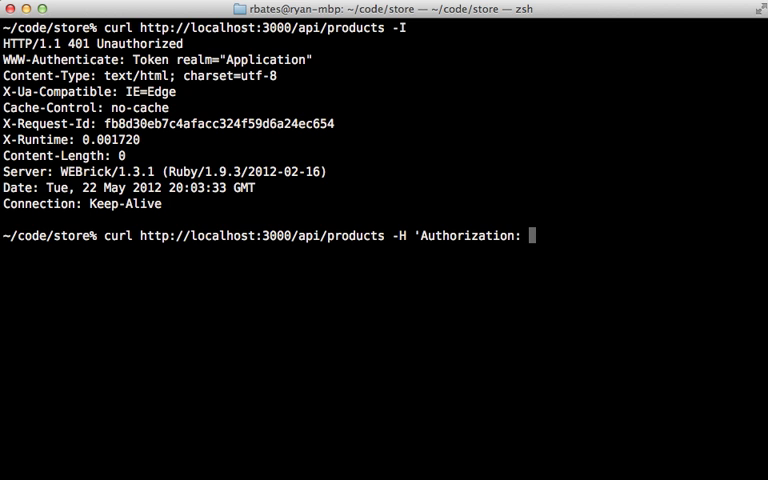
pyautogui.write('Token token=')
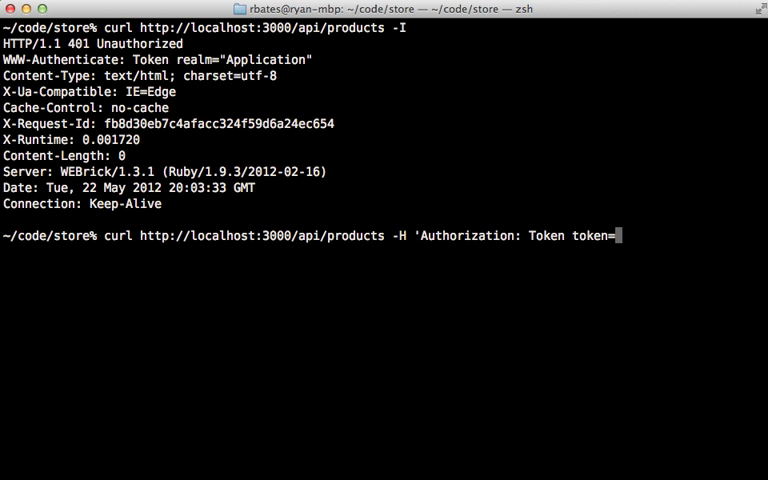
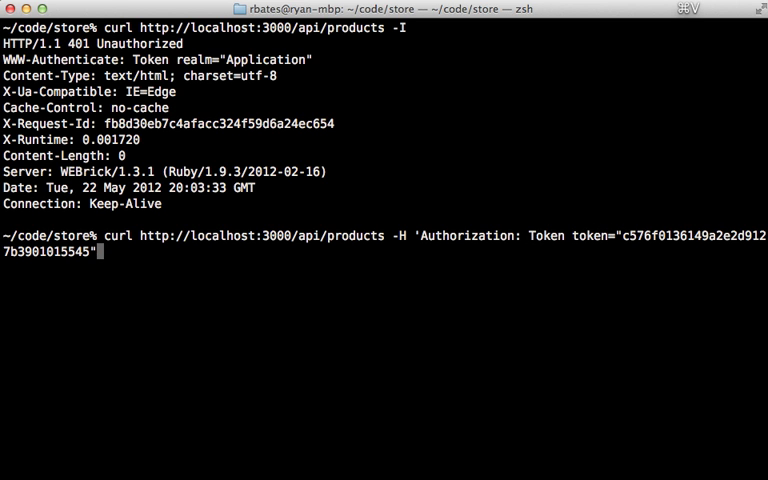
pyautogui.press('Return')
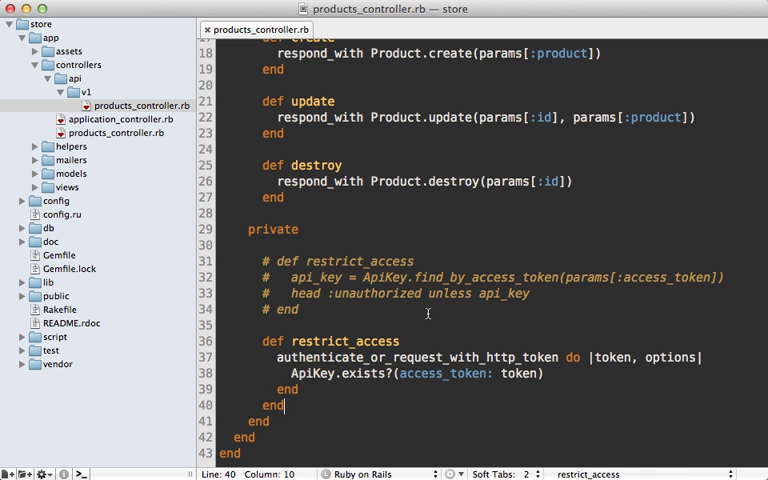
pyautogui.moveTo(442, 328)
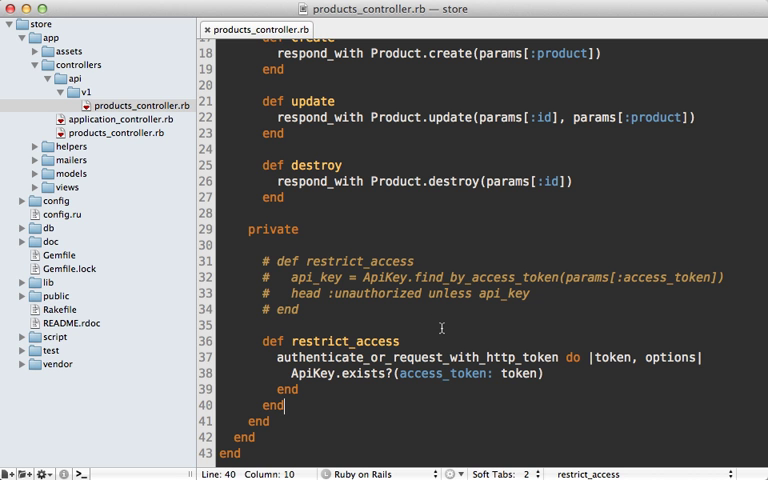
pyautogui.moveTo(573, 317)
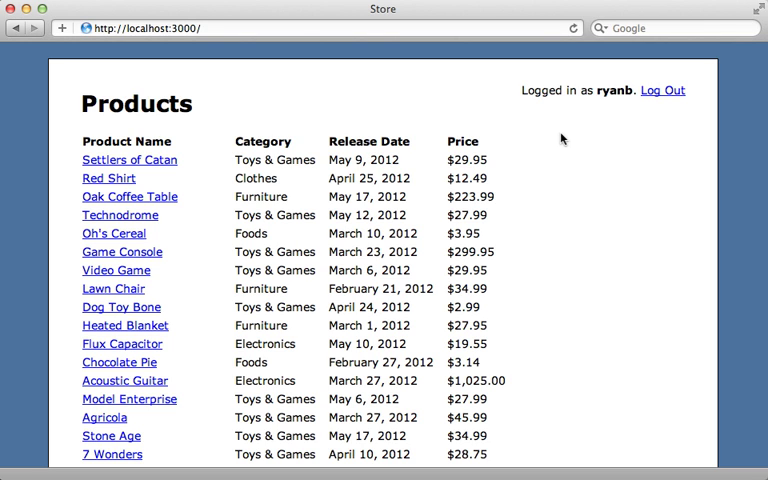
pyautogui.moveTo(562, 117)
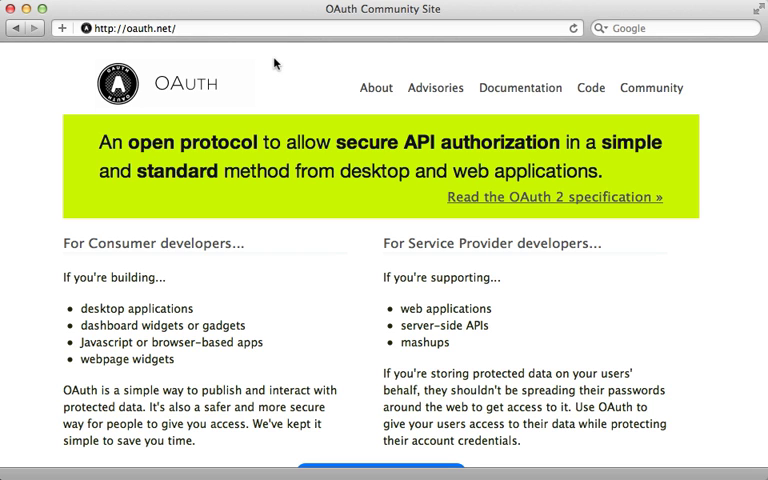
pyautogui.moveTo(178, 50)
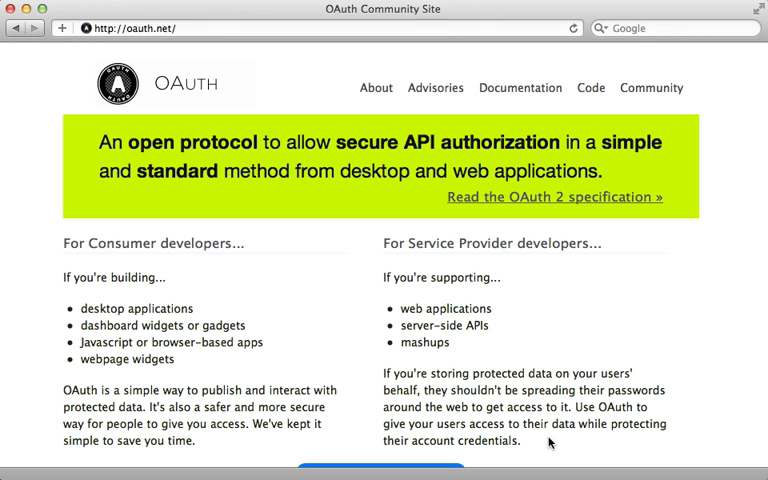
pyautogui.moveTo(588, 207)
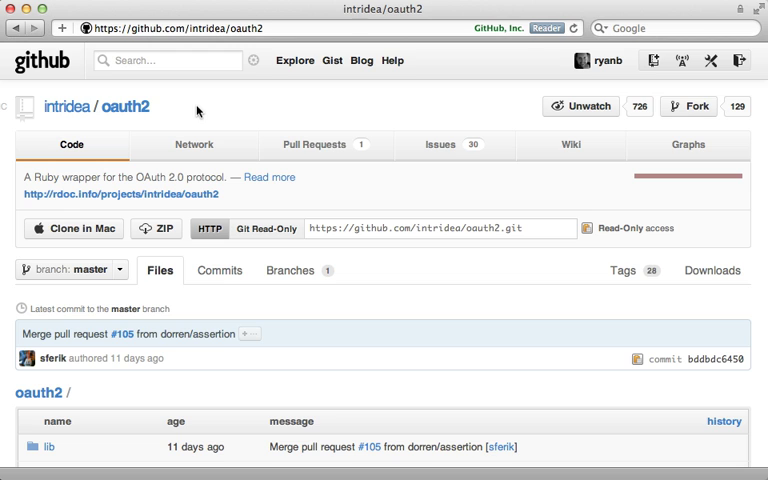
pyautogui.moveTo(124, 127)
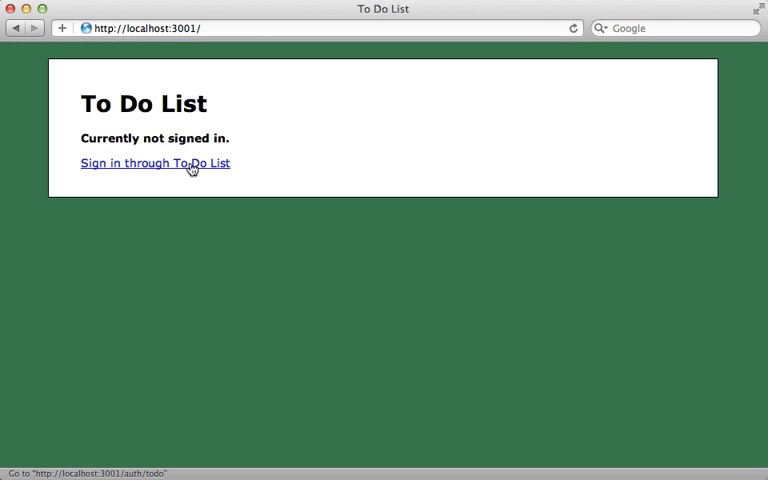
# Sign in through To Do List, submit the login, and authorize the Test Client.
pyautogui.click(155, 163)
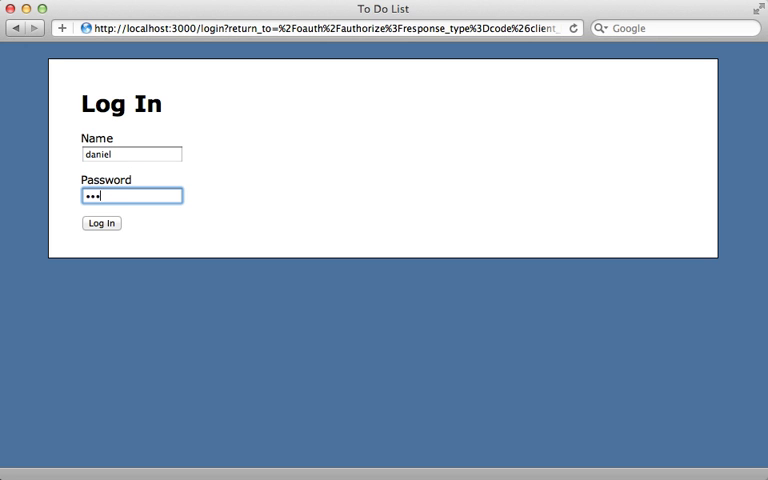
pyautogui.click(100, 223)
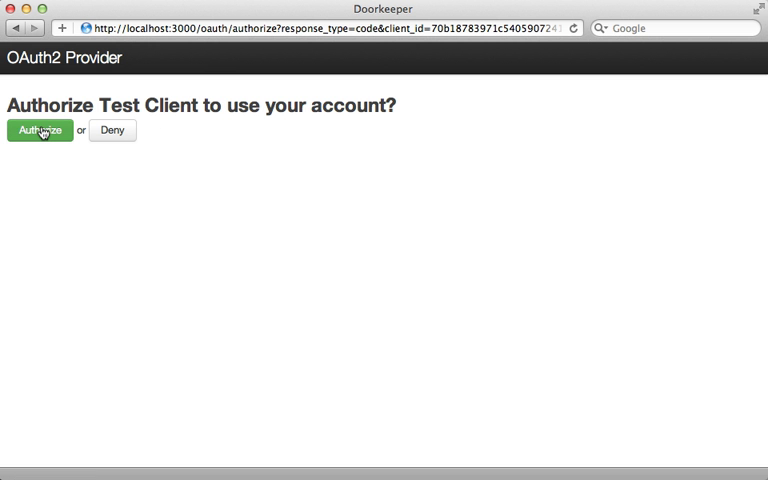
pyautogui.click(41, 132)
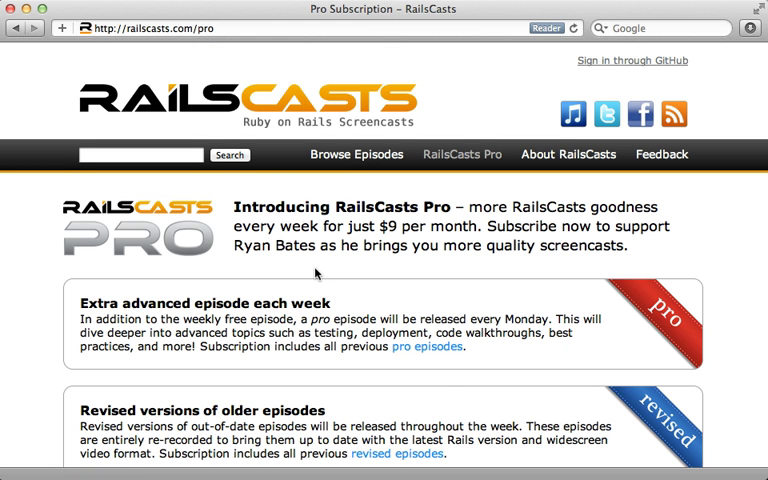
# Scroll the RailsCasts Pro page down to the $9-per-month Subscribe offer.
pyautogui.scroll(-3)
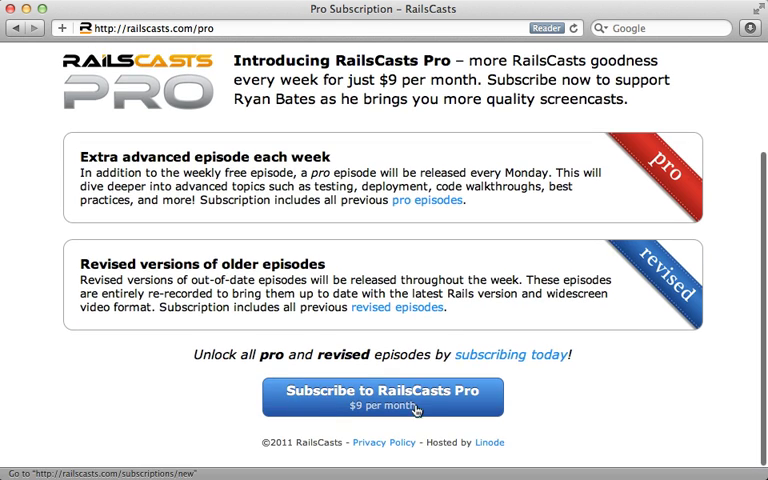